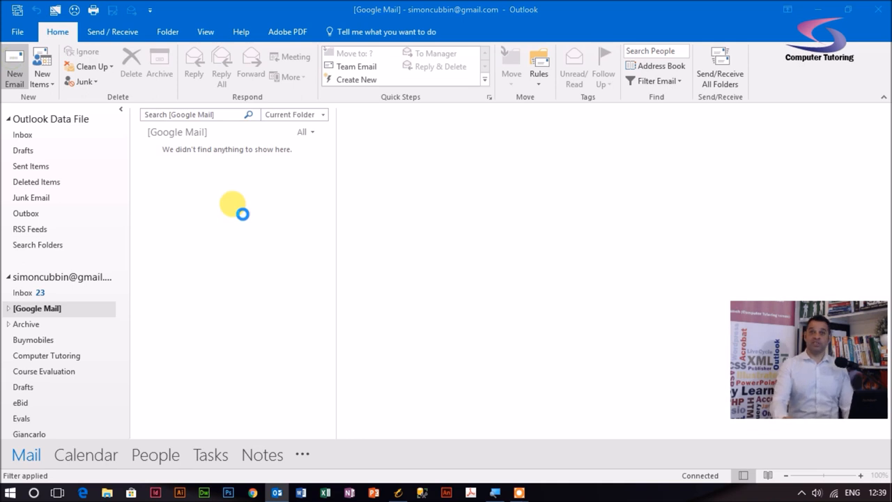
Start a new blank email and bring up its message Properties settings.
left_click(14, 67)
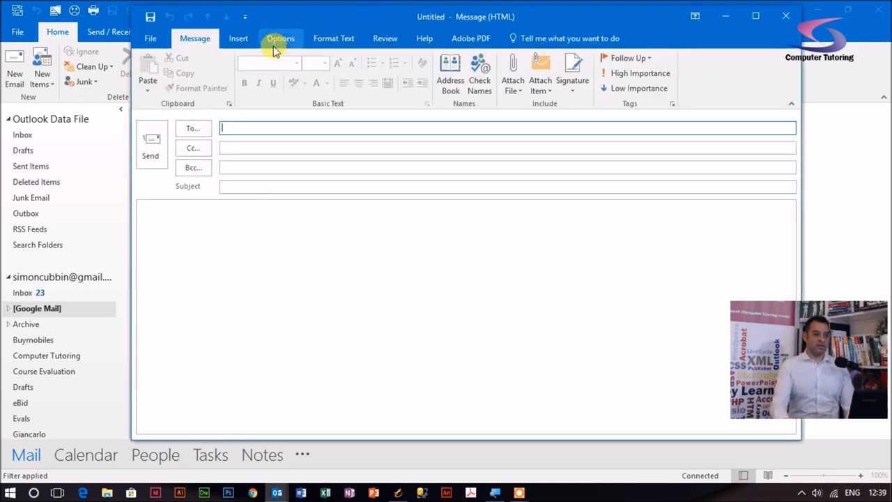
left_click(281, 39)
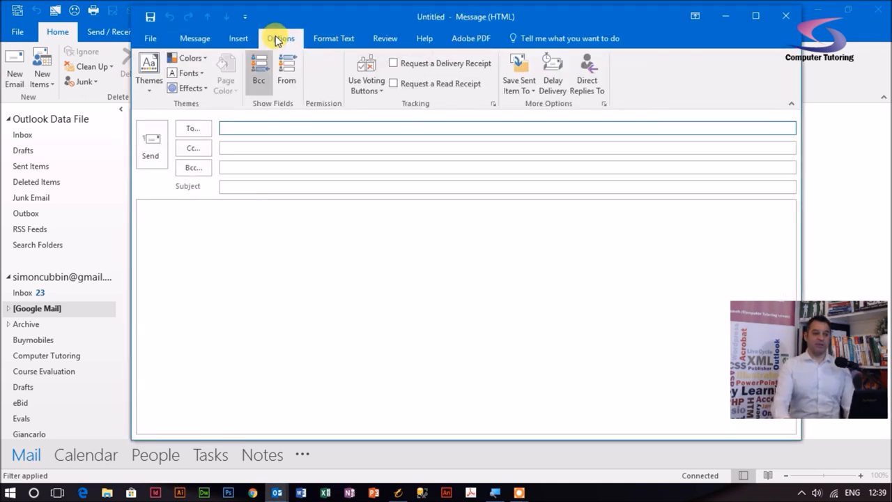
left_click(280, 39)
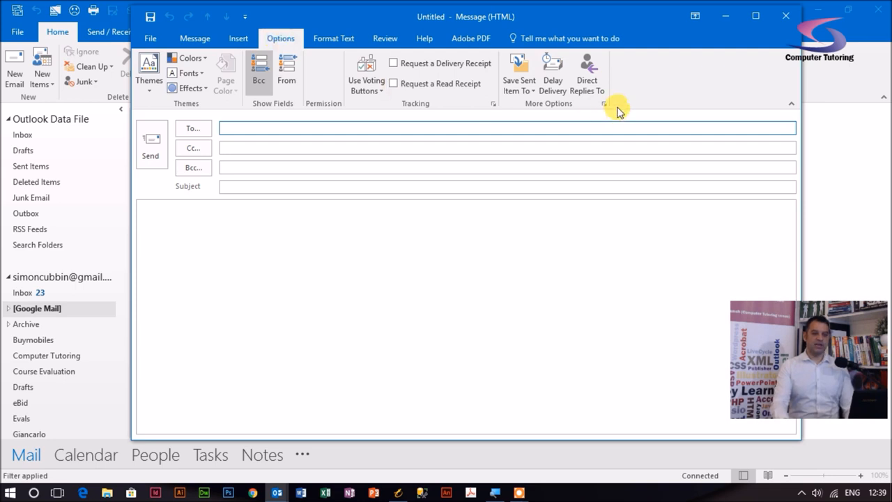
mouse_move(552, 69)
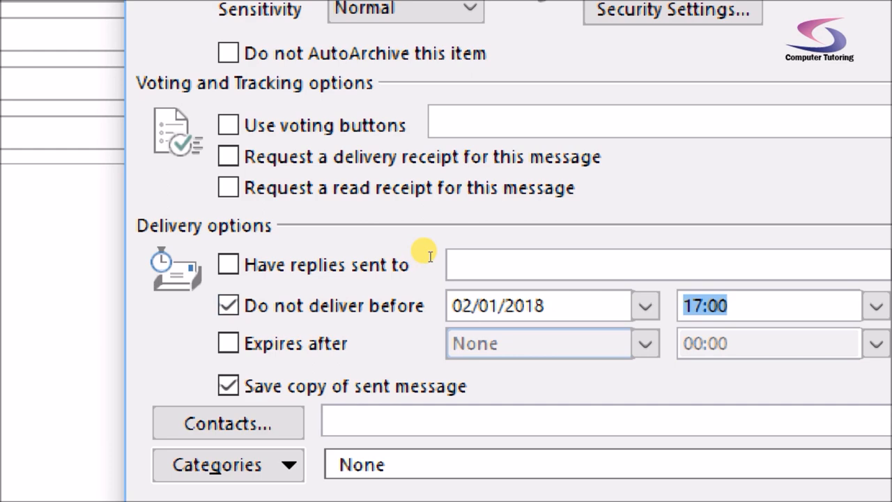
Set Do not deliver before to 04/01/2018 with the time changed to 16:55.
left_click(644, 305)
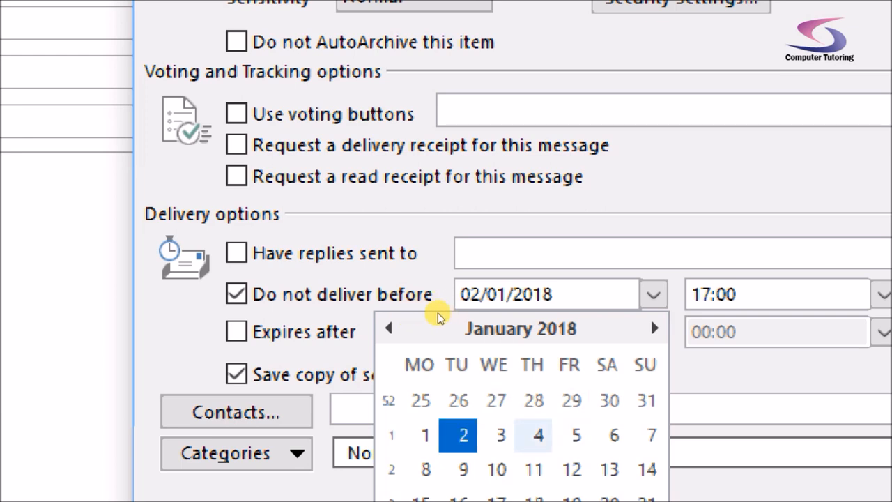
left_click(532, 435)
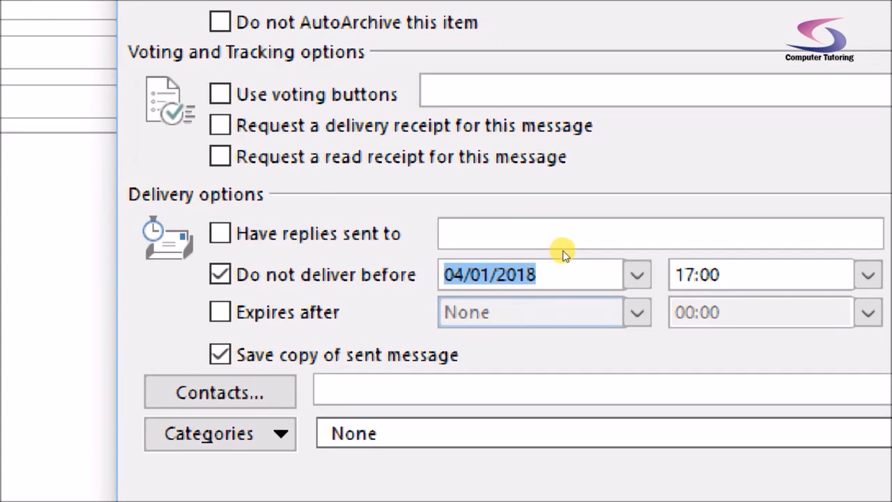
left_click(867, 273)
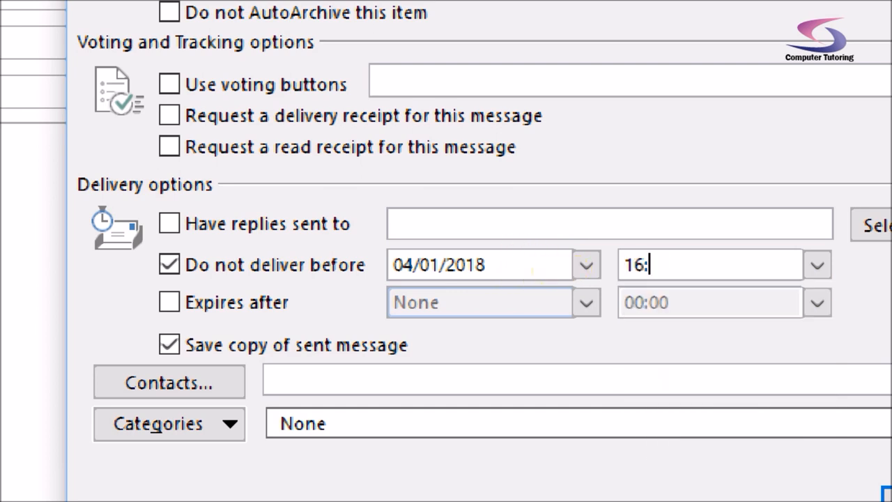
type("55")
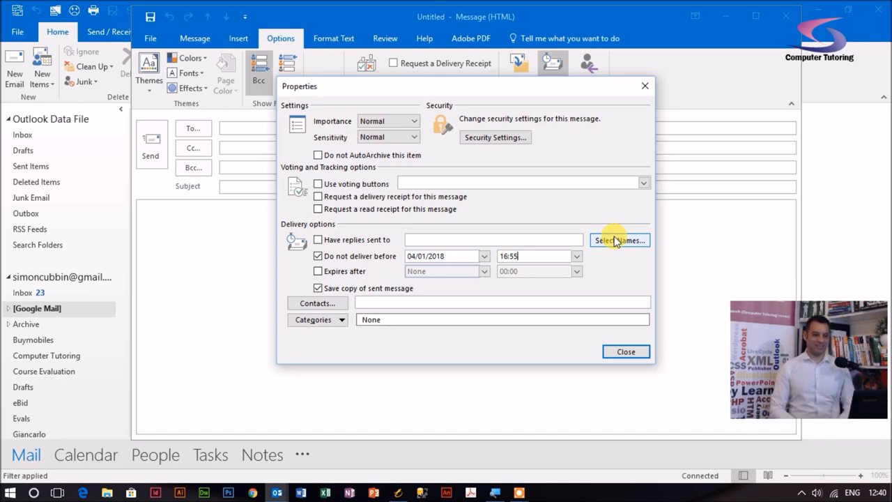
mouse_move(524, 343)
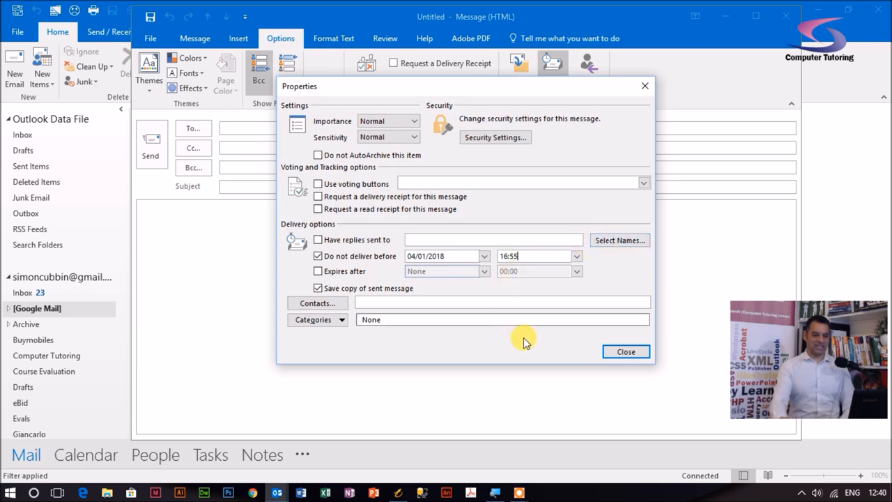
Close the Properties dialog and address the email to the computertutoring recipient.
left_click(624, 351)
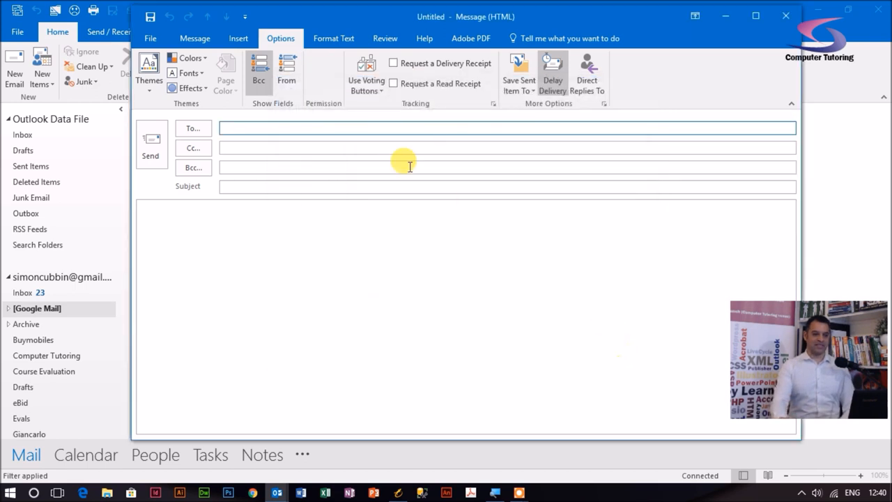
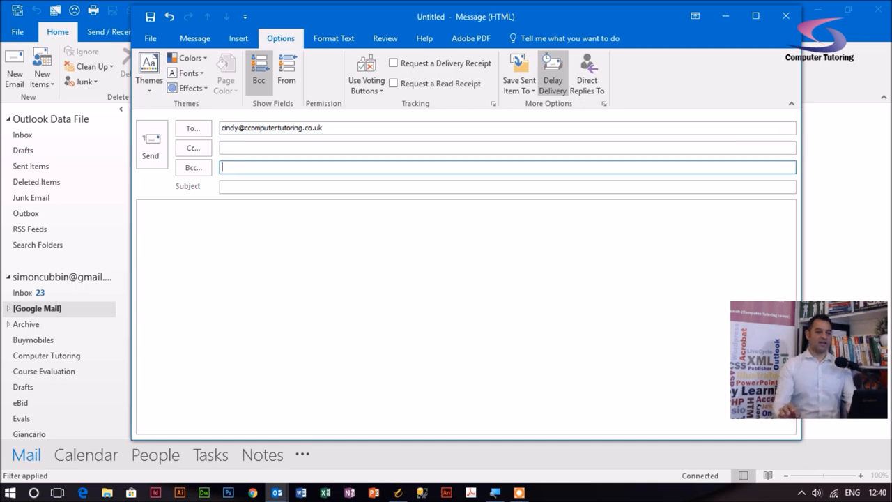
Enter the subject 'Please come in tomorrow'.
left_click(508, 187)
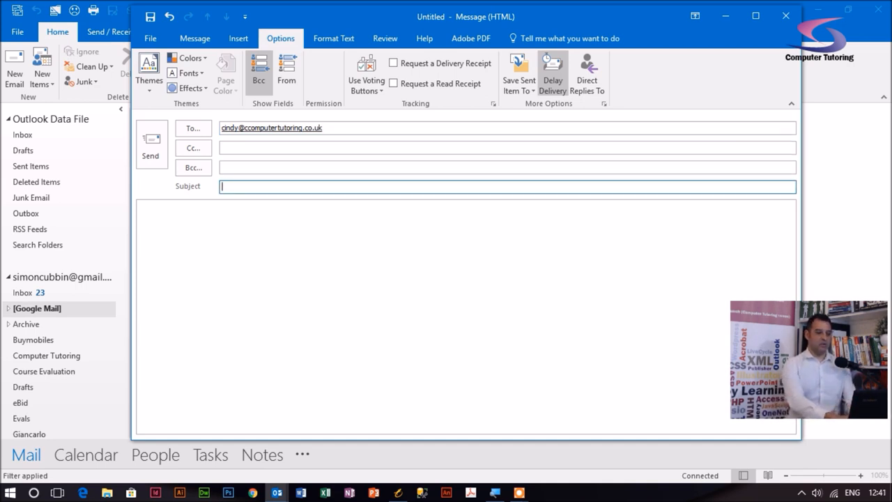
type("Please")
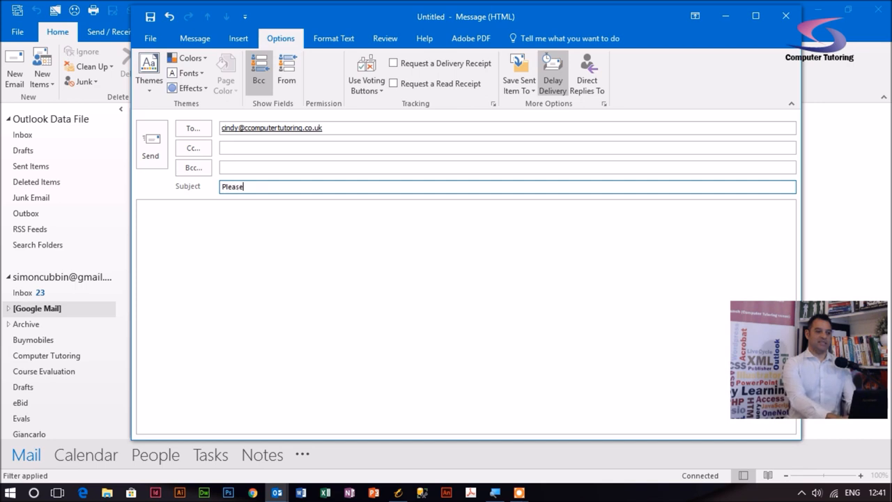
type("come in t")
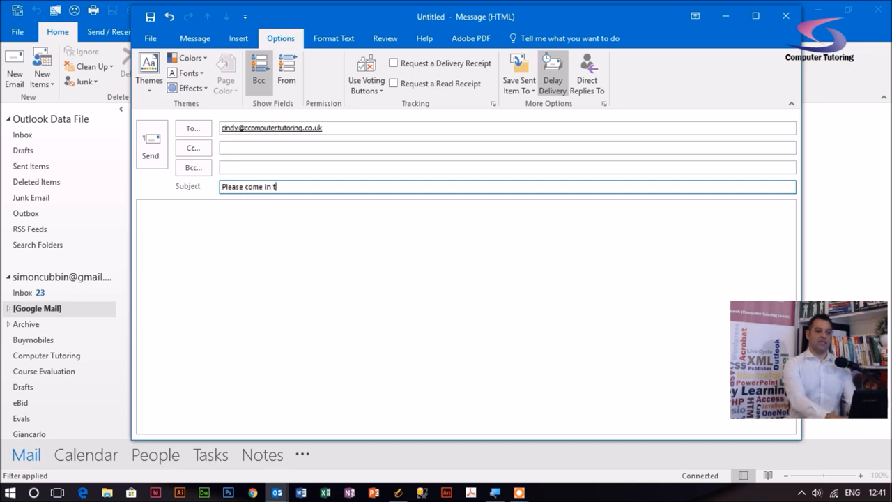
type("omorrow")
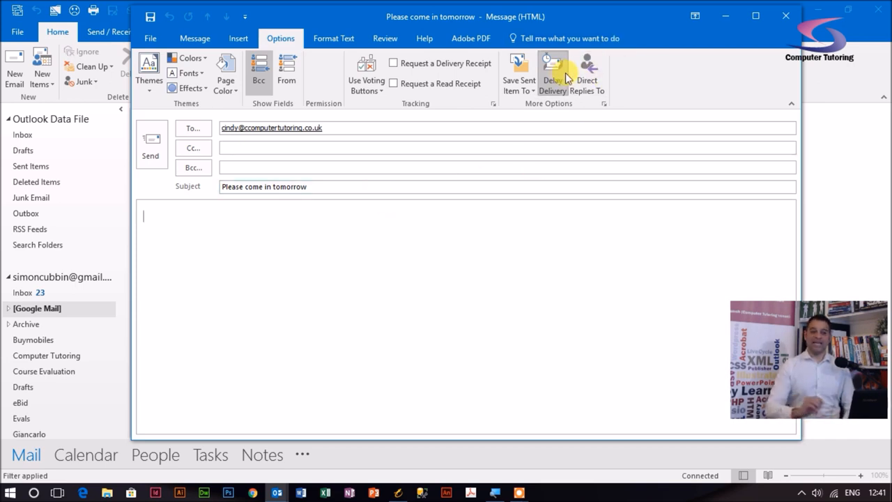
mouse_move(552, 70)
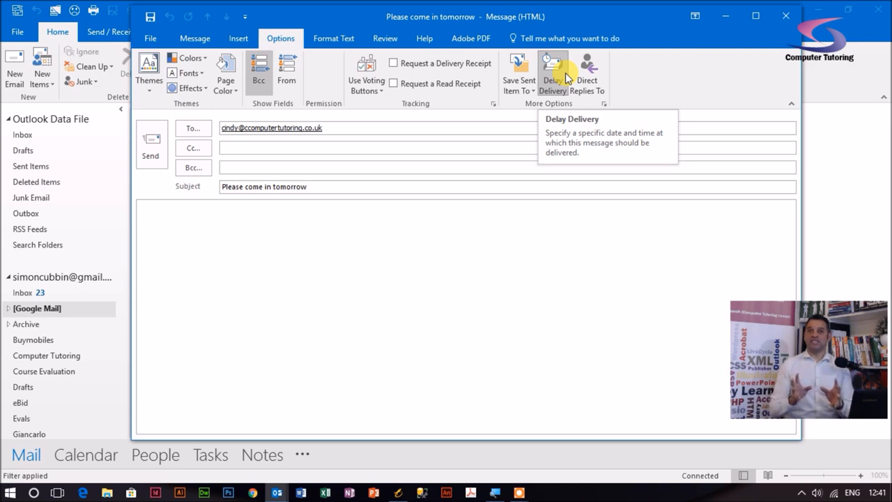
left_click(143, 216)
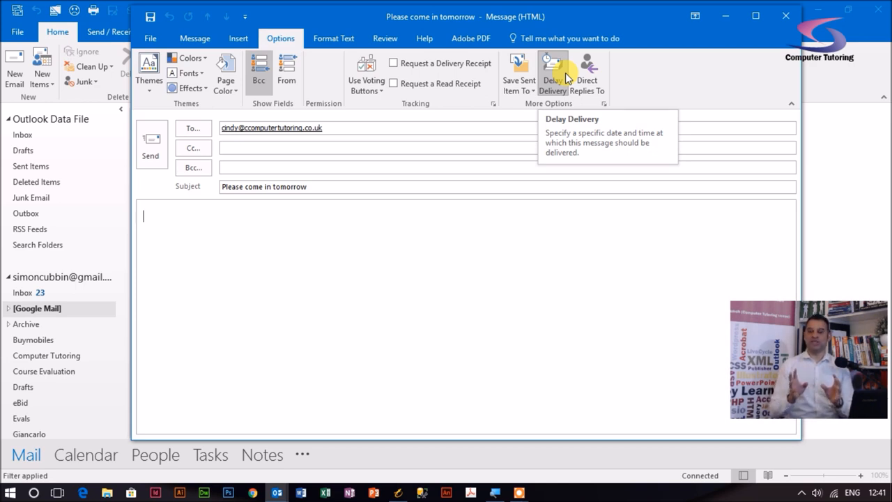